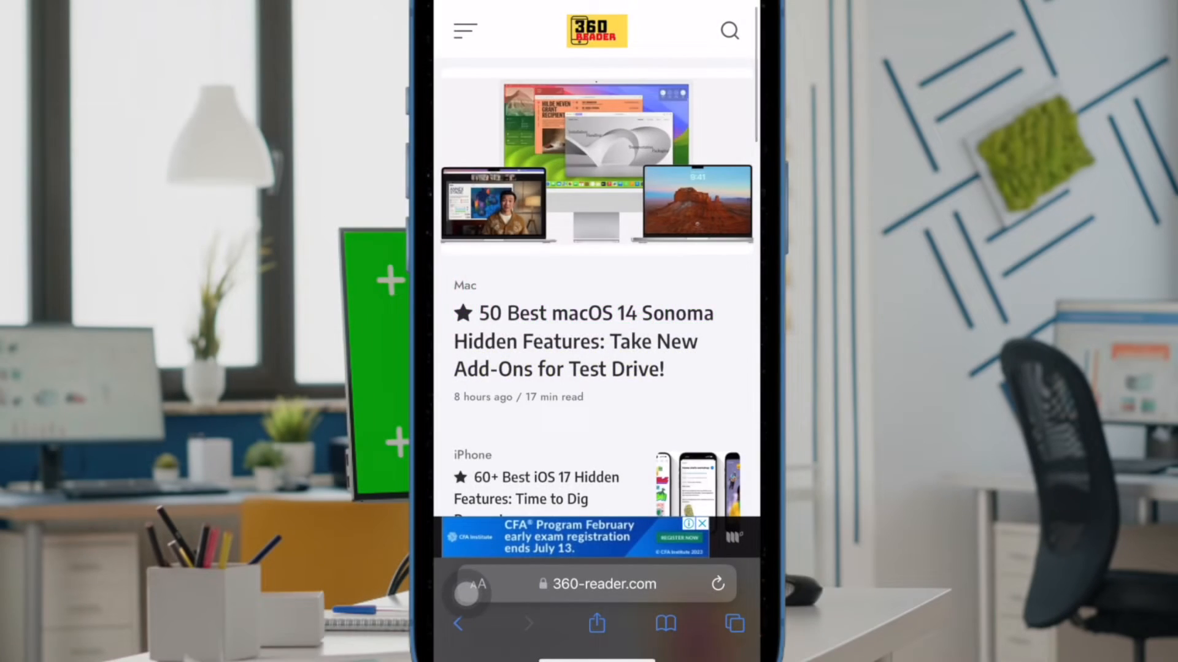
# - Close the Tab Groups panel, then open and dismiss the page's Share sheet
pyautogui.scroll(-3)
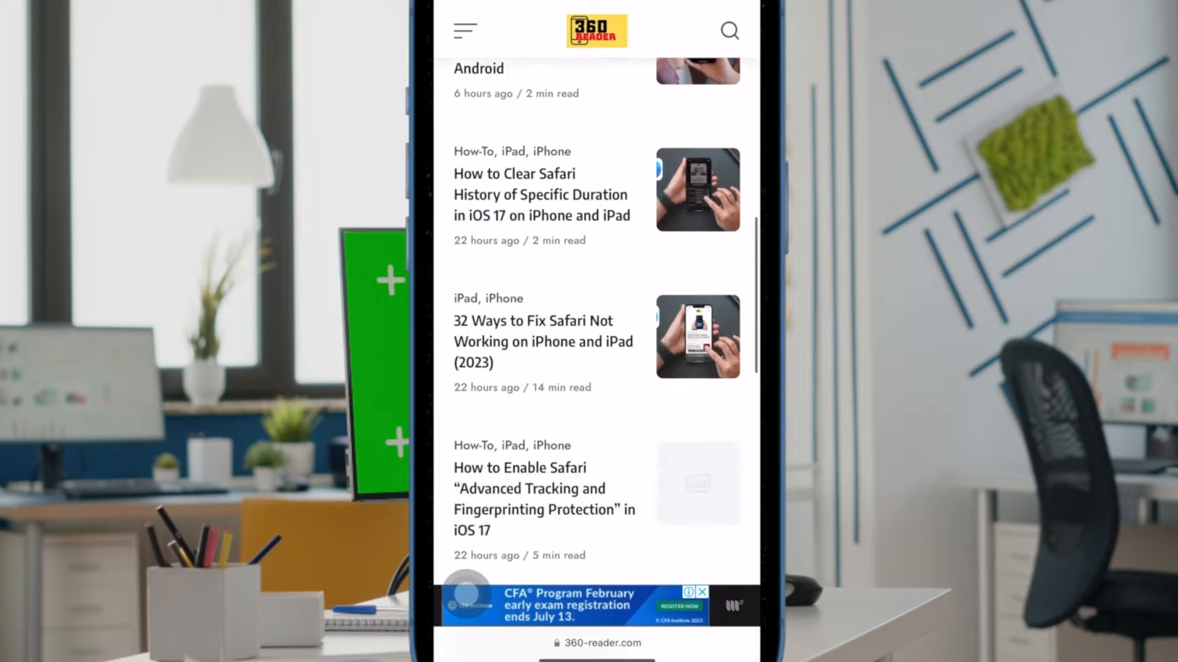
pyautogui.scroll(-3)
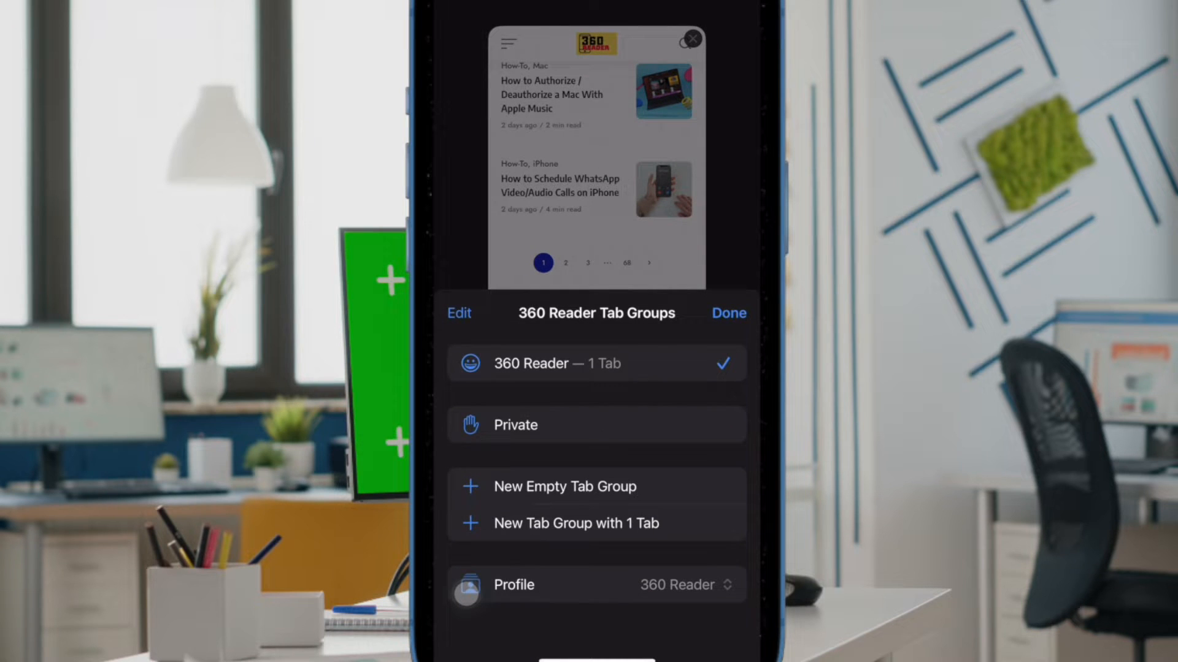
pyautogui.click(685, 585)
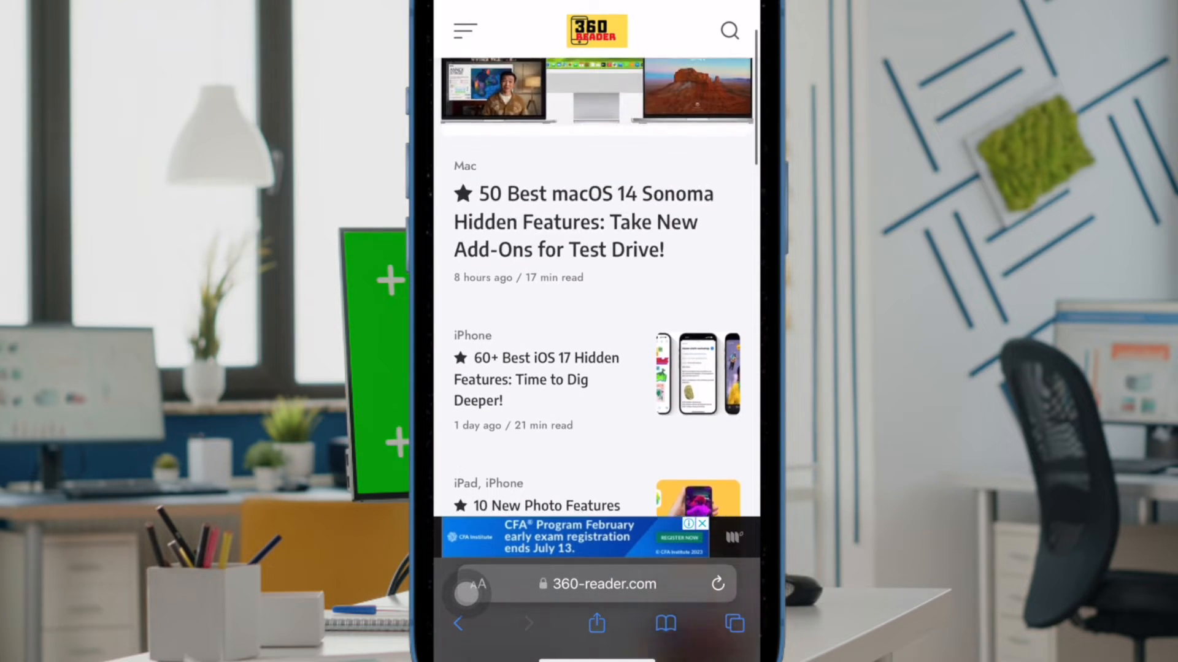
pyautogui.click(595, 623)
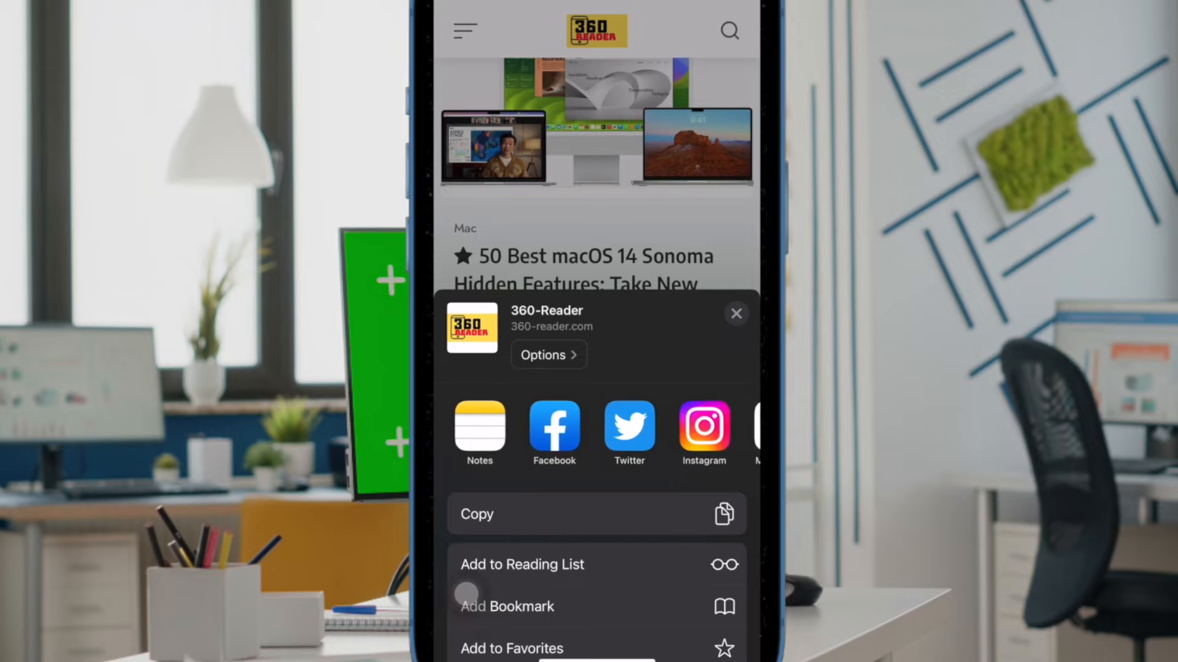
pyautogui.click(736, 313)
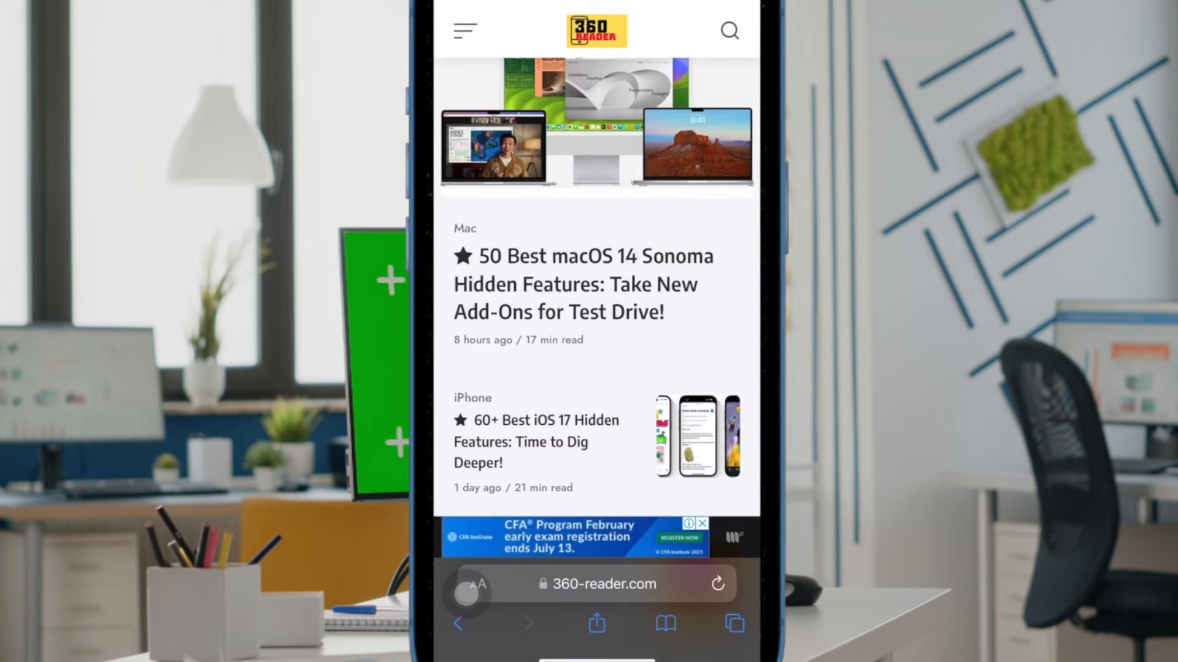
# - View and dismiss the Safari profile list, then reach the home screen Utilities folder
pyautogui.click(734, 622)
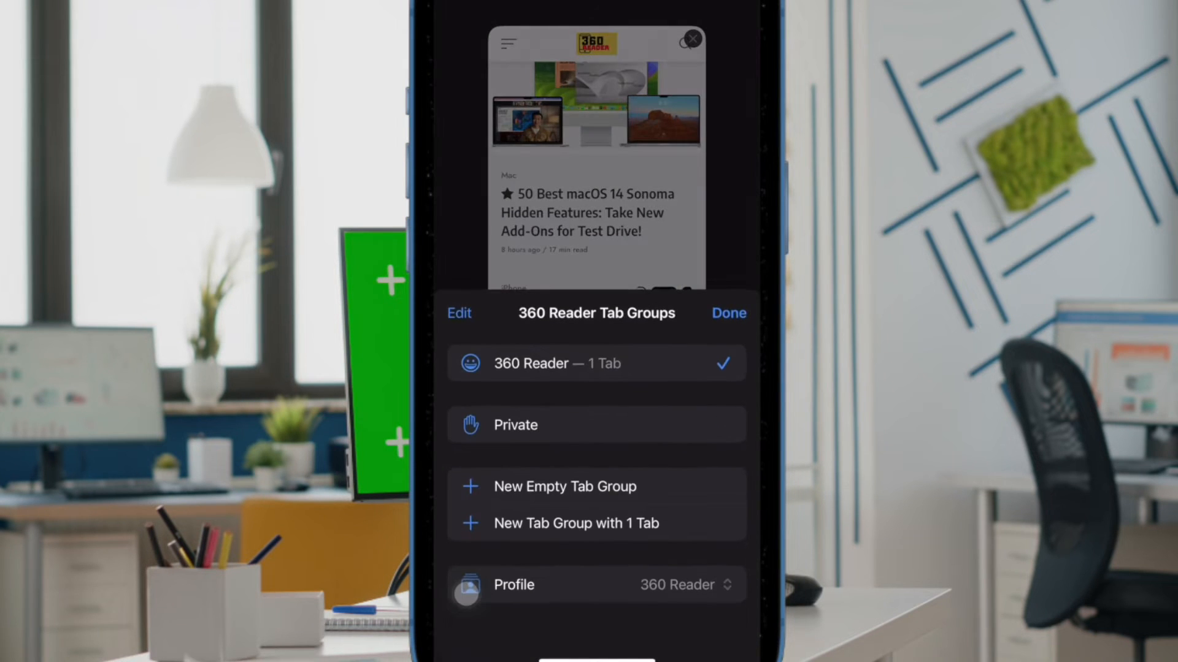
pyautogui.click(686, 585)
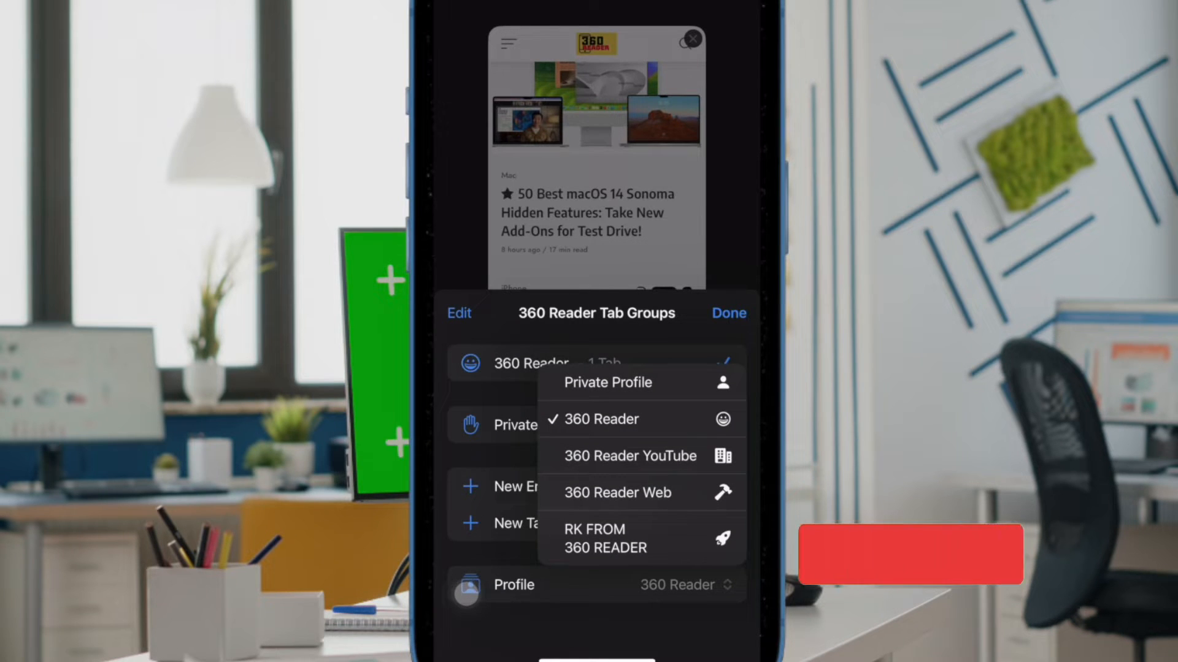
pyautogui.click(602, 419)
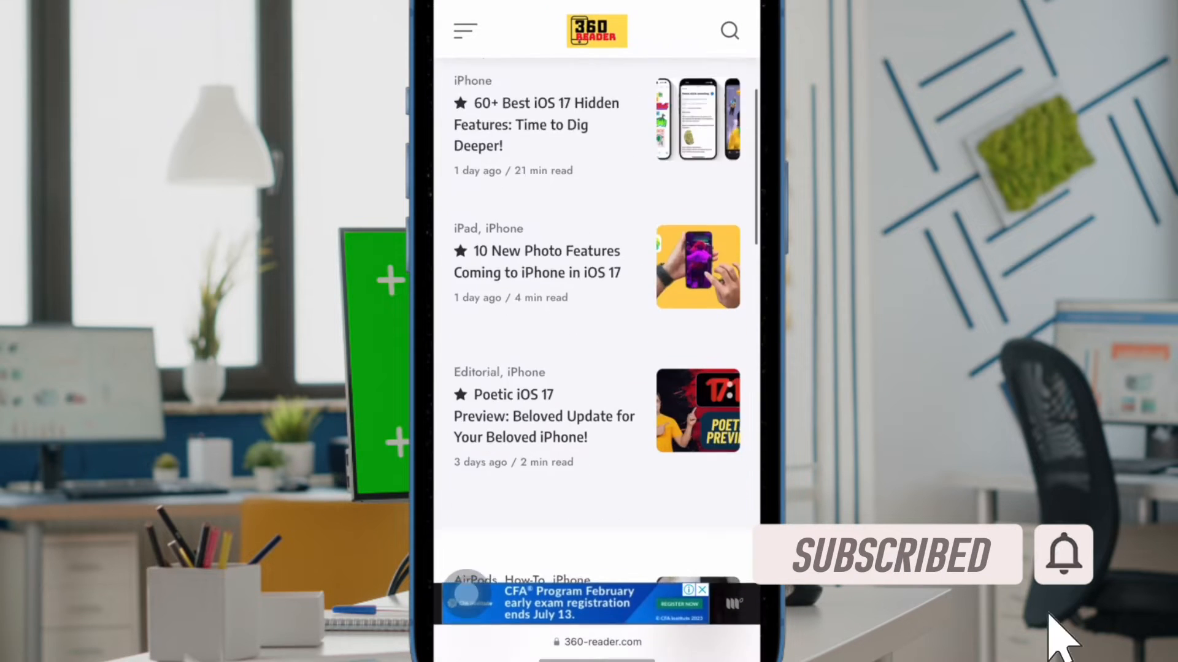
pyautogui.scroll(-3)
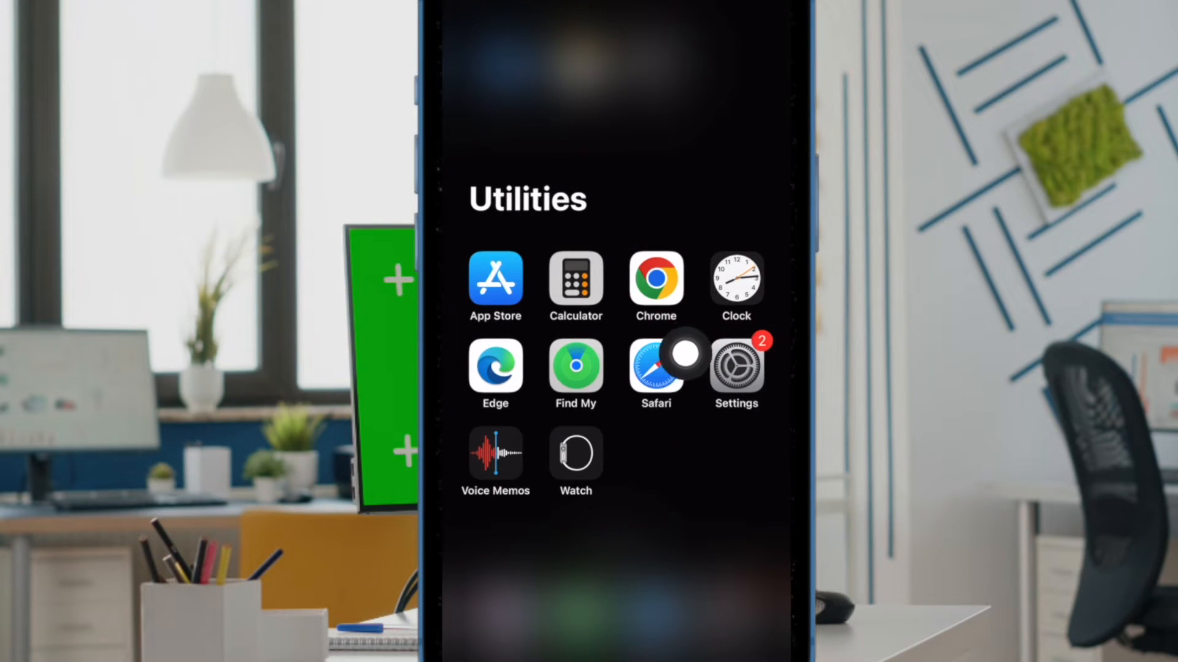
# - Launch the Settings app and open Safari's settings page
pyautogui.click(736, 374)
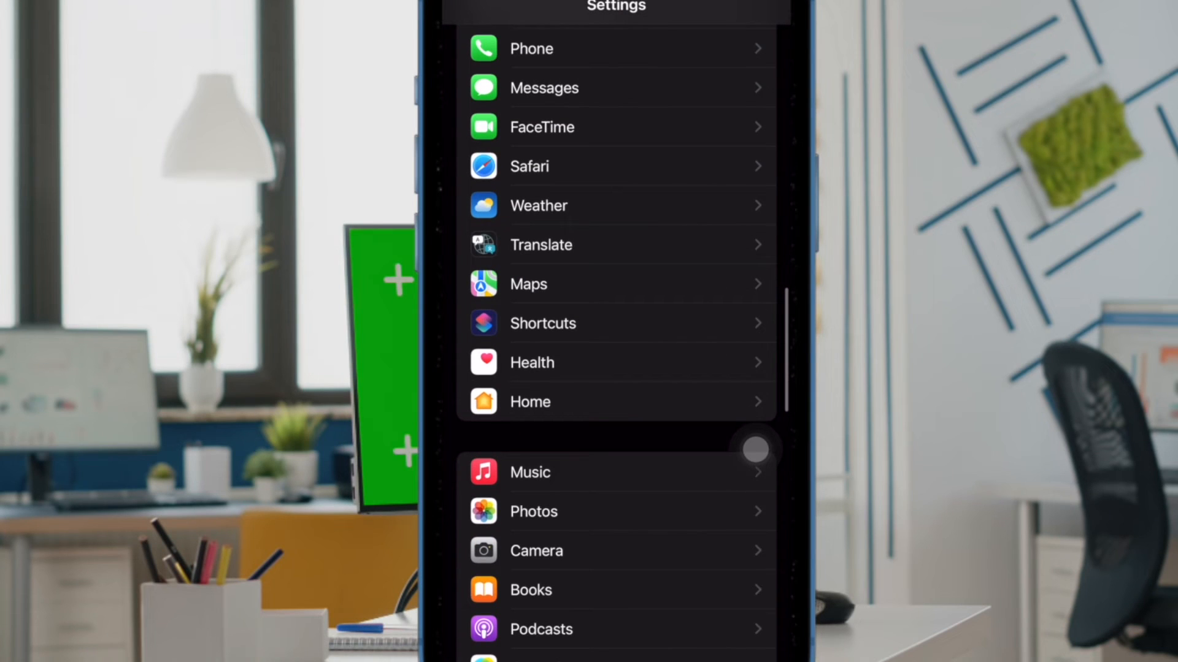
pyautogui.moveTo(692, 162)
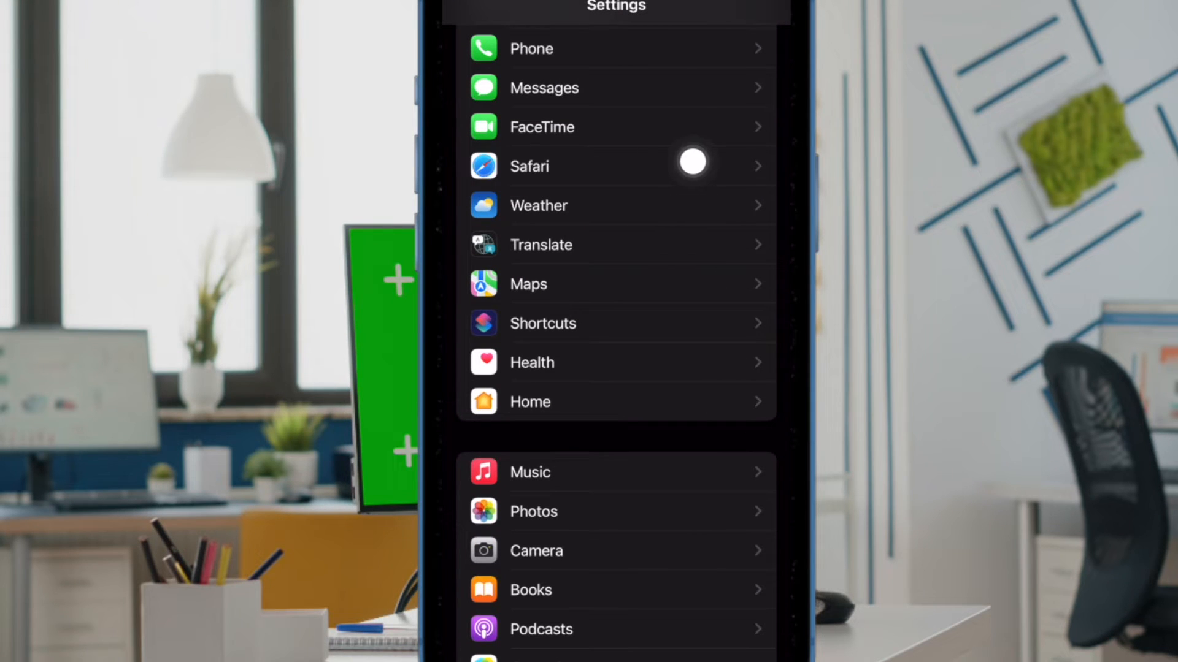
pyautogui.click(616, 166)
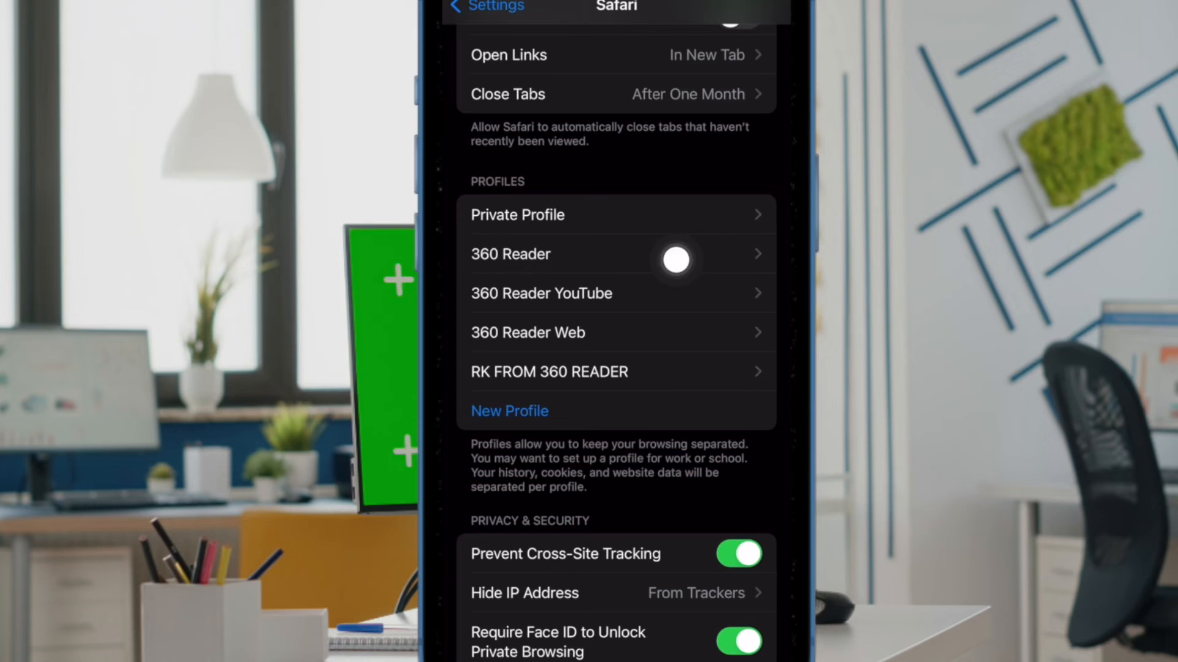
pyautogui.moveTo(682, 287)
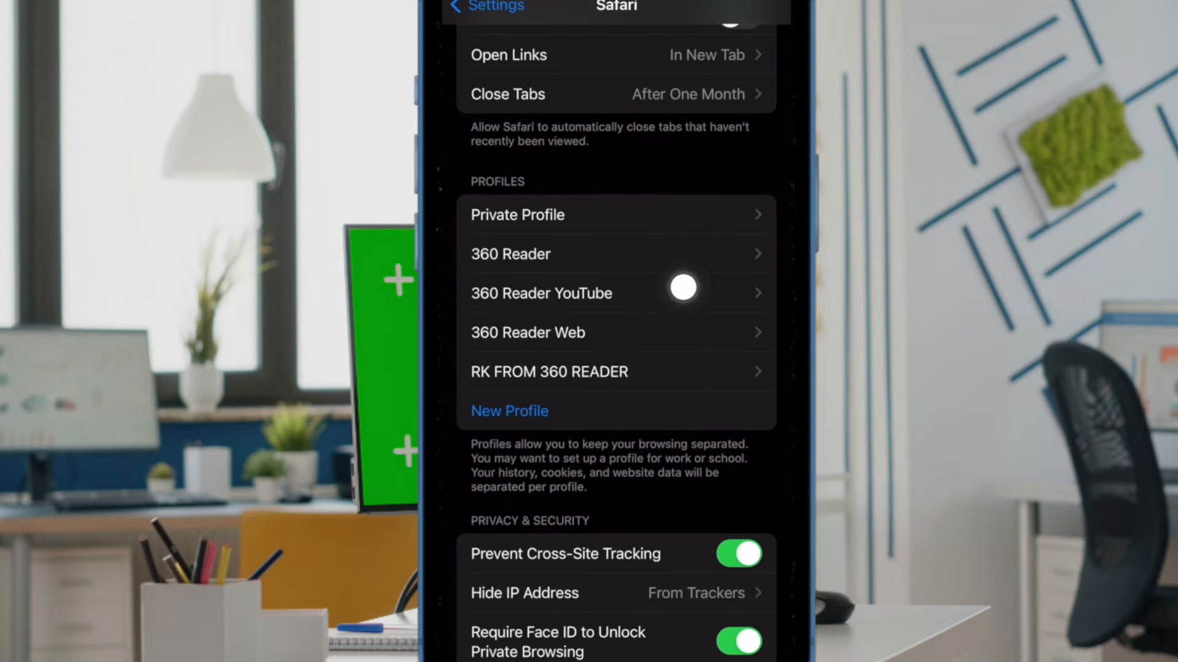
pyautogui.moveTo(702, 194)
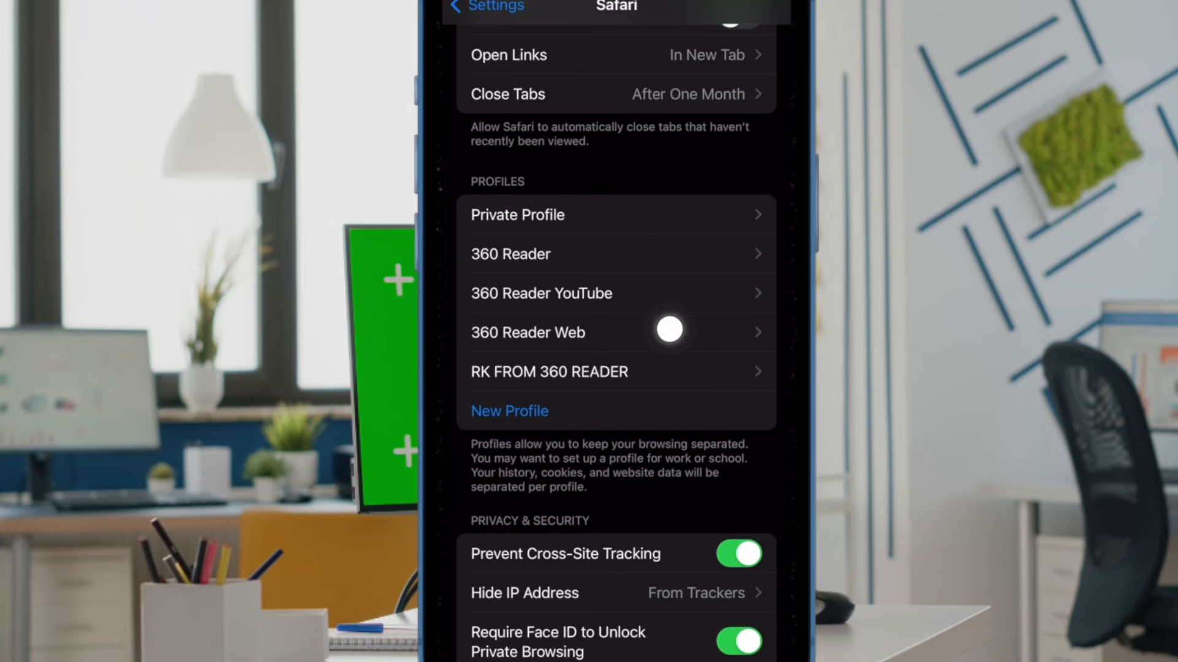
pyautogui.moveTo(651, 254)
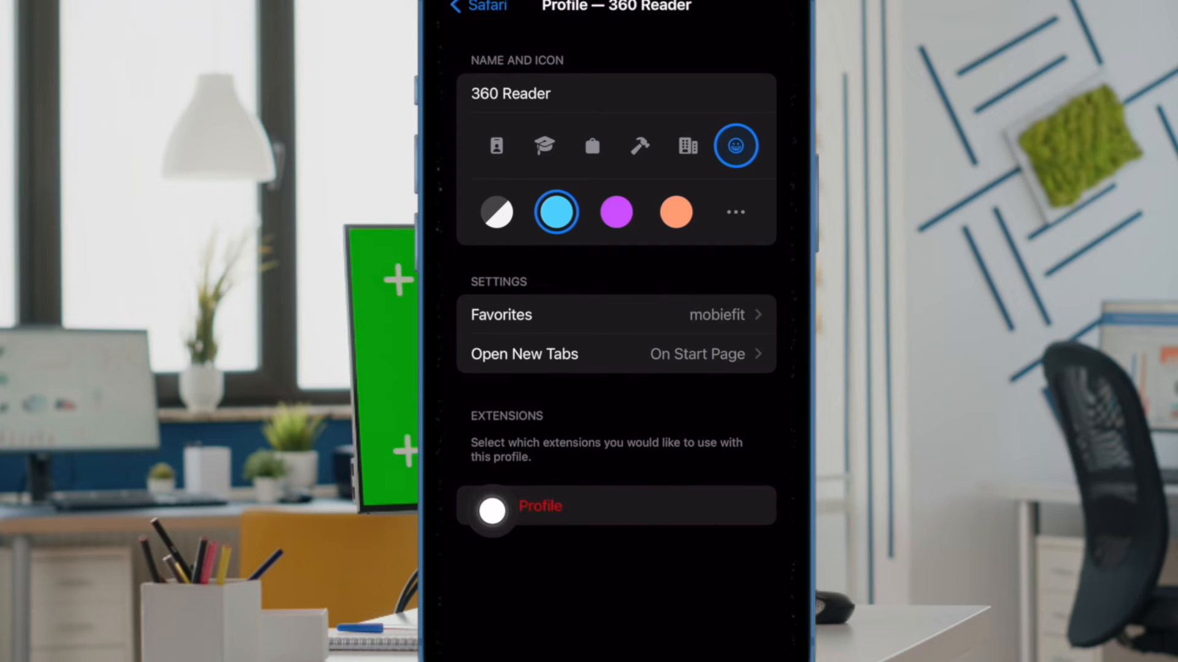
# - Delete the 360 Reader profile and confirm the deletion
pyautogui.click(492, 512)
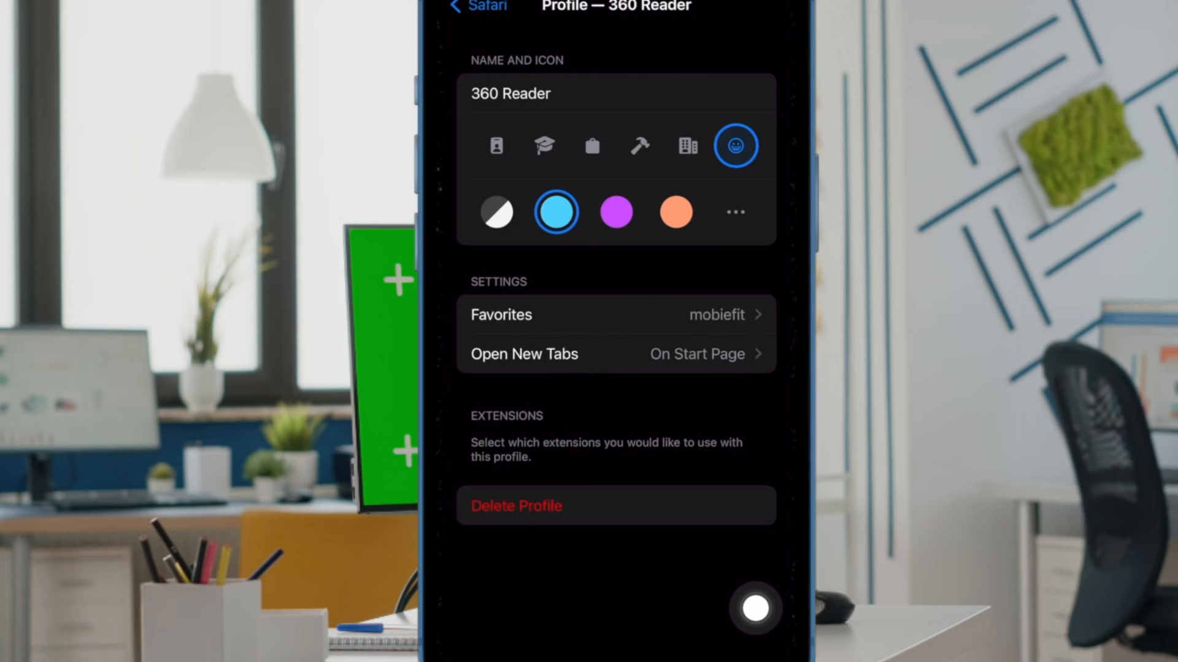
pyautogui.click(516, 506)
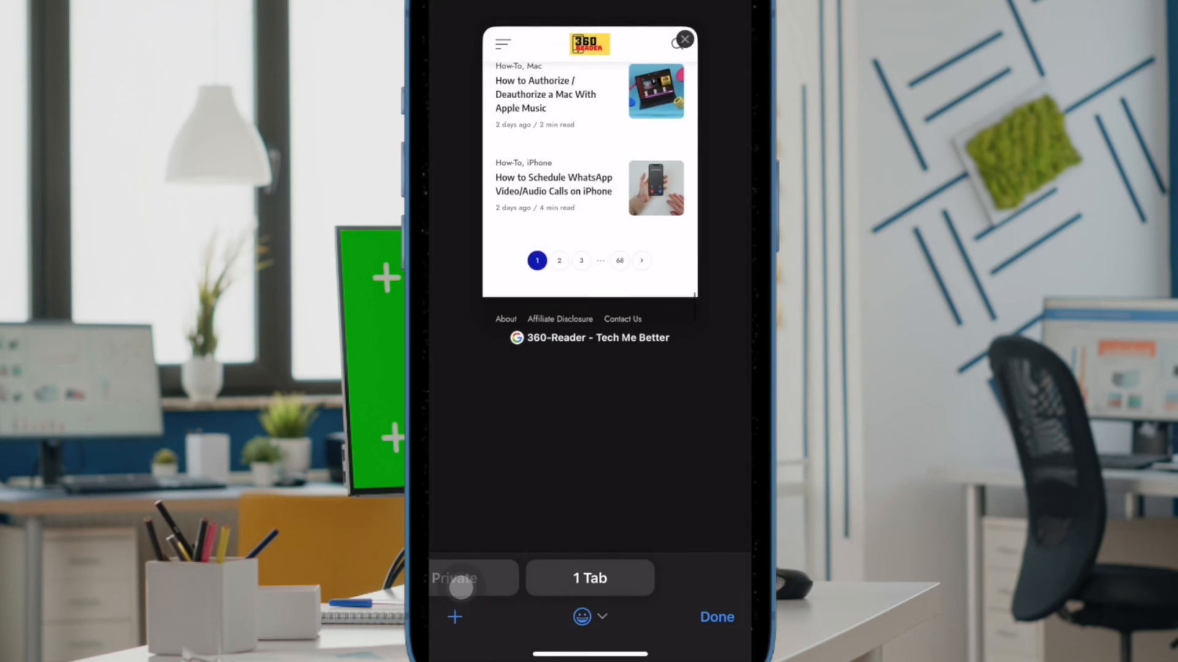
# - Open the 360 Reader tab from the overview and scroll its article list
pyautogui.click(714, 616)
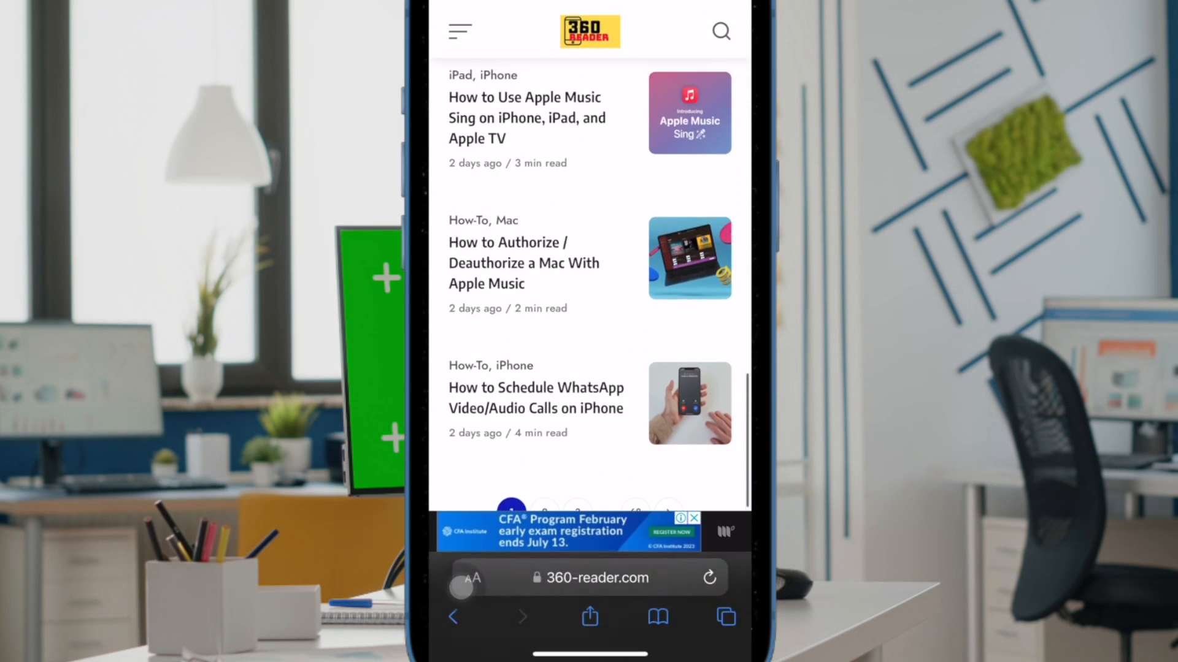
pyautogui.scroll(-3)
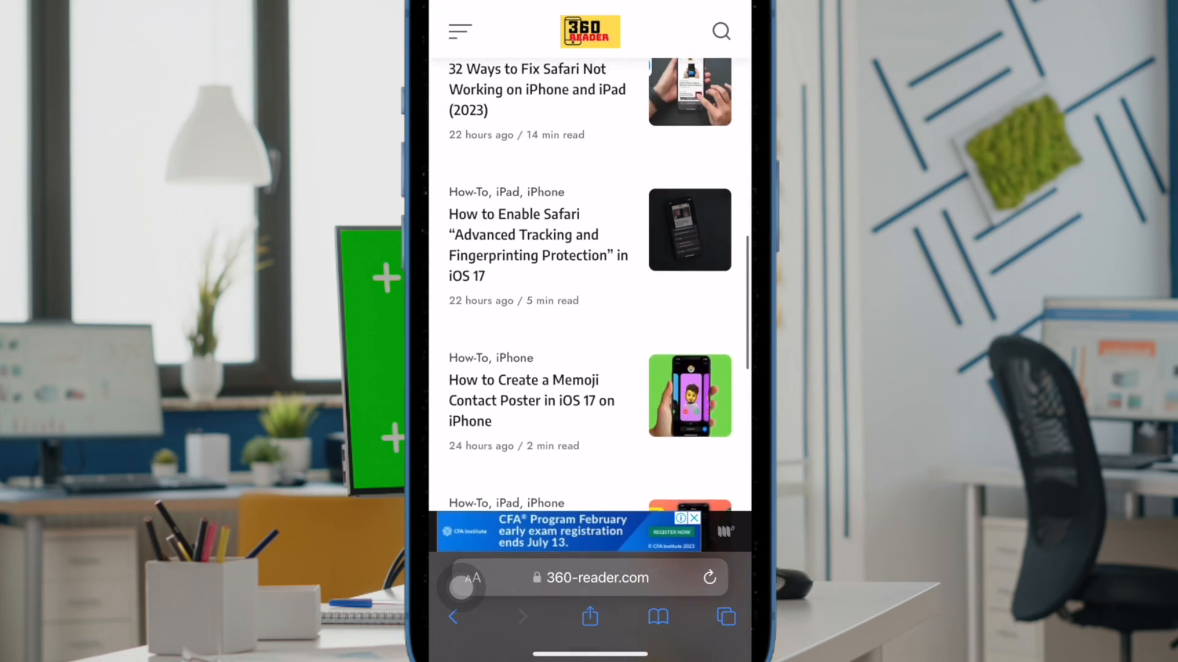